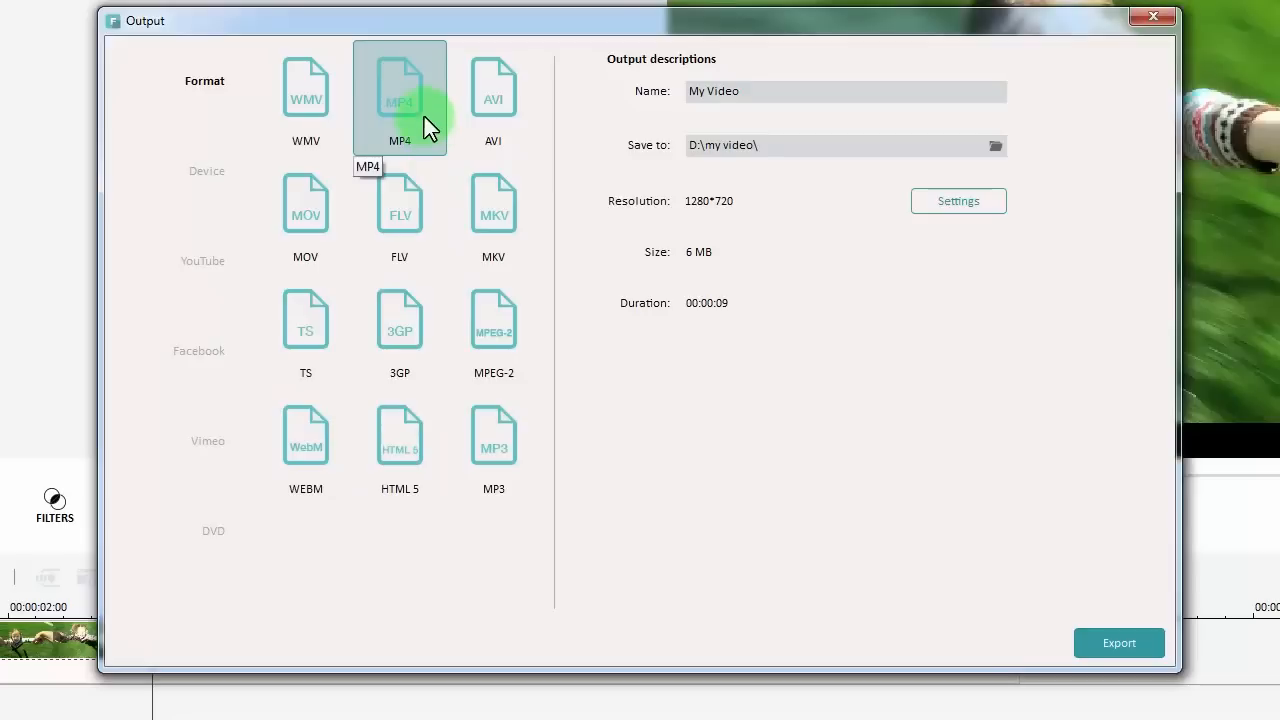
Open the Filmora Wondershare Video Editor channel's Travel video on YouTube and click in the page
left_click(1118, 643)
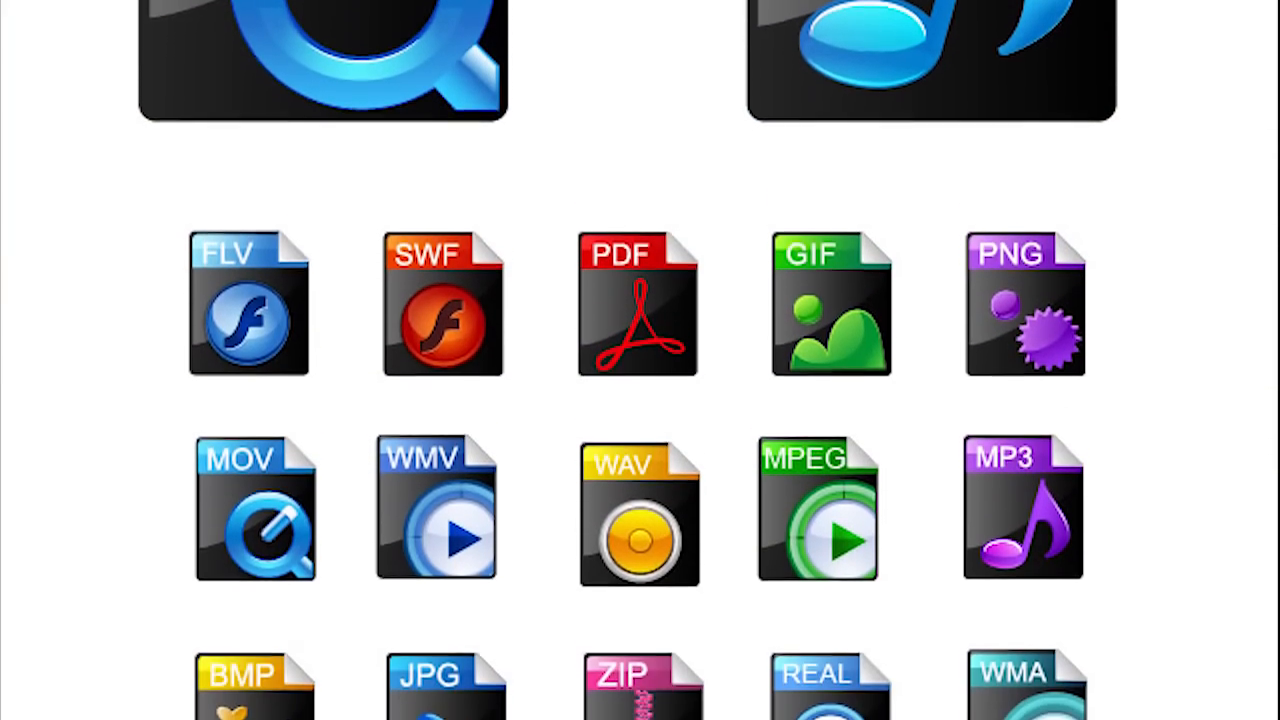
scroll("down", 3)
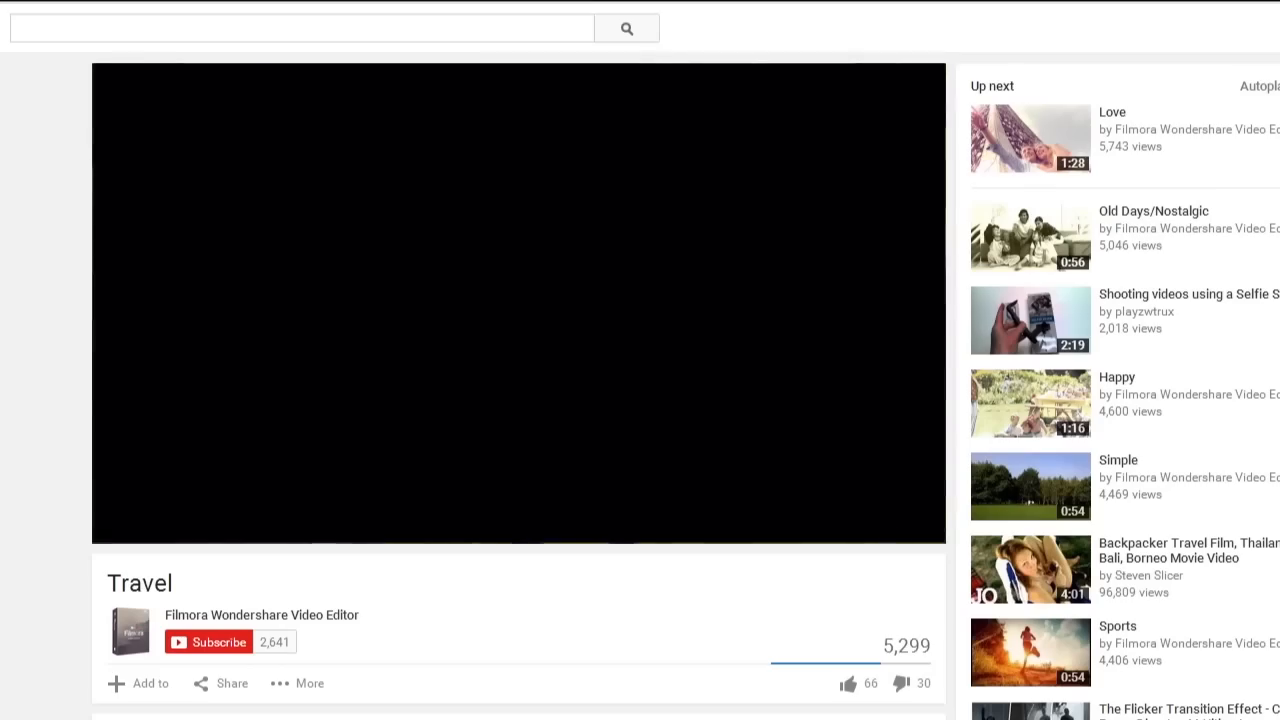
left_click(519, 300)
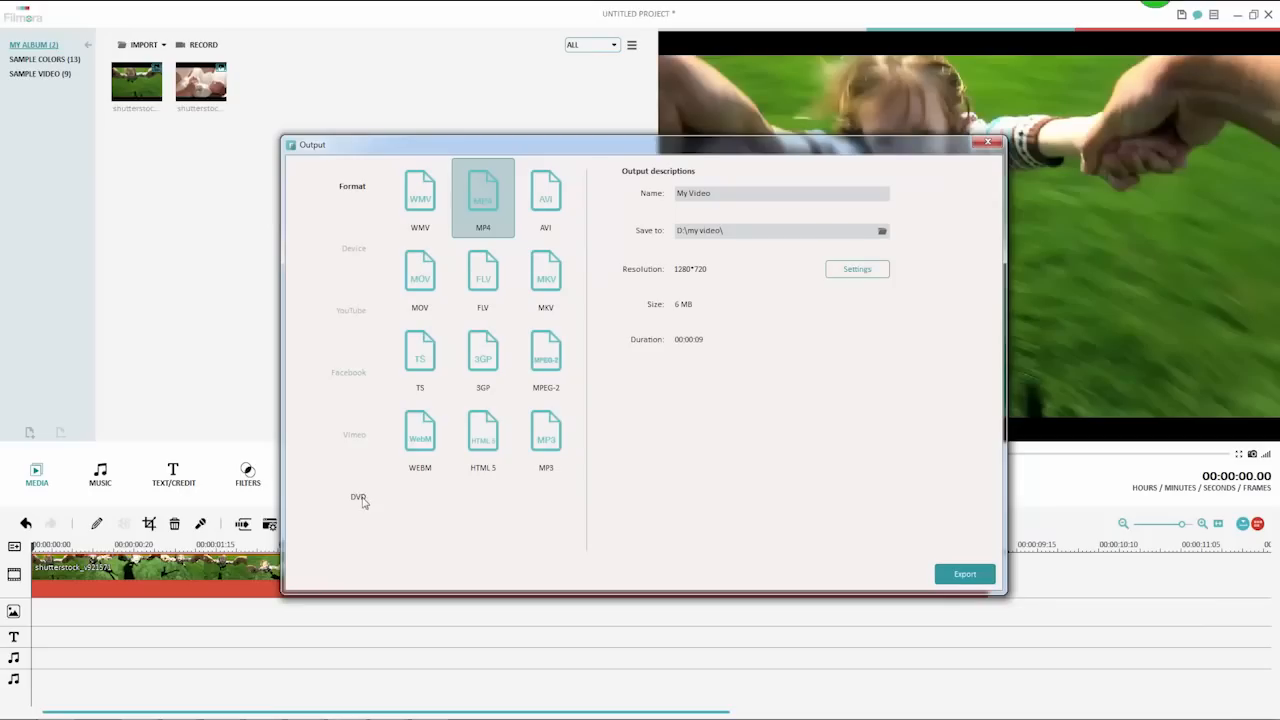
Switch the export to DVD (My DVD, 16:9, NTSC, D5) and start the export
left_click(357, 497)
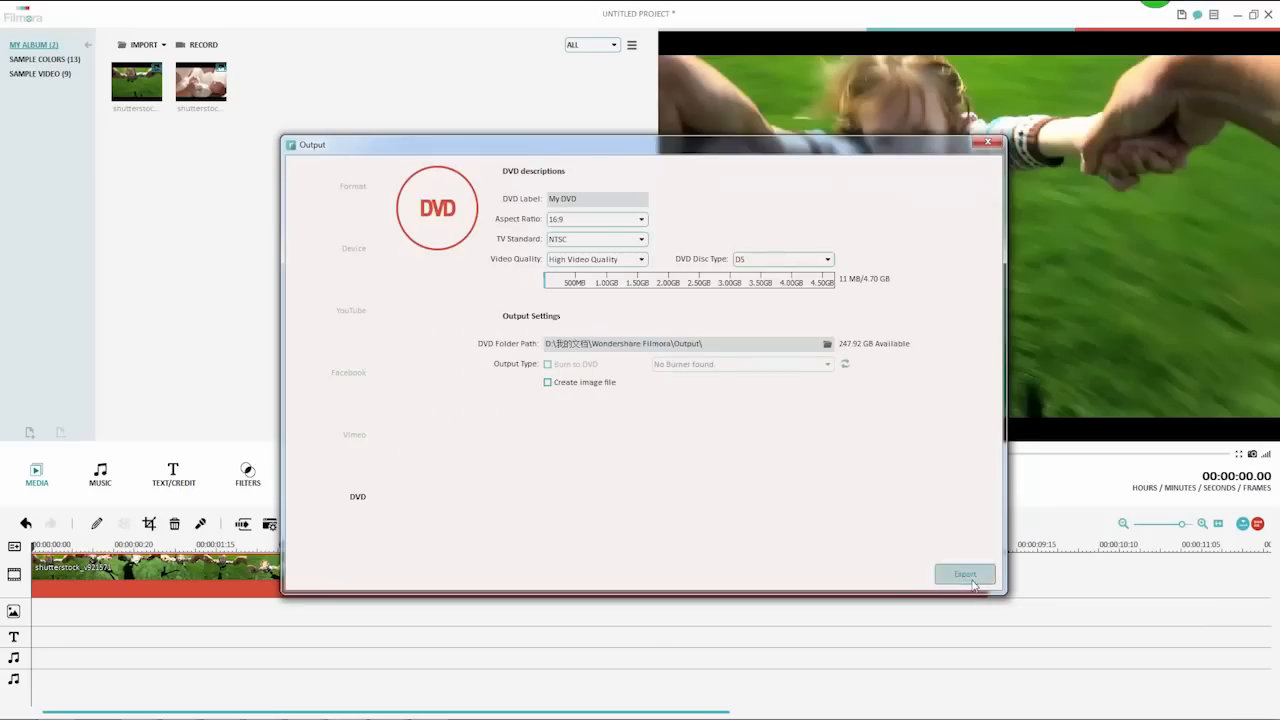
left_click(963, 573)
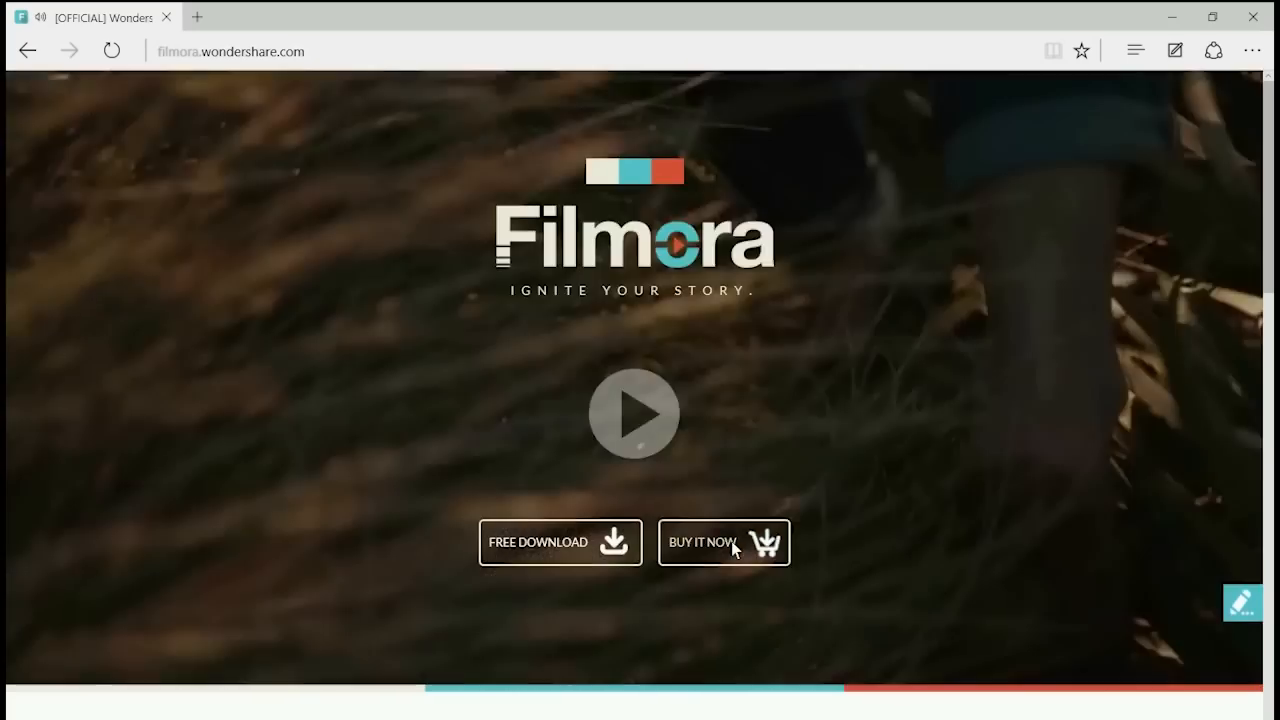
mouse_move(735, 550)
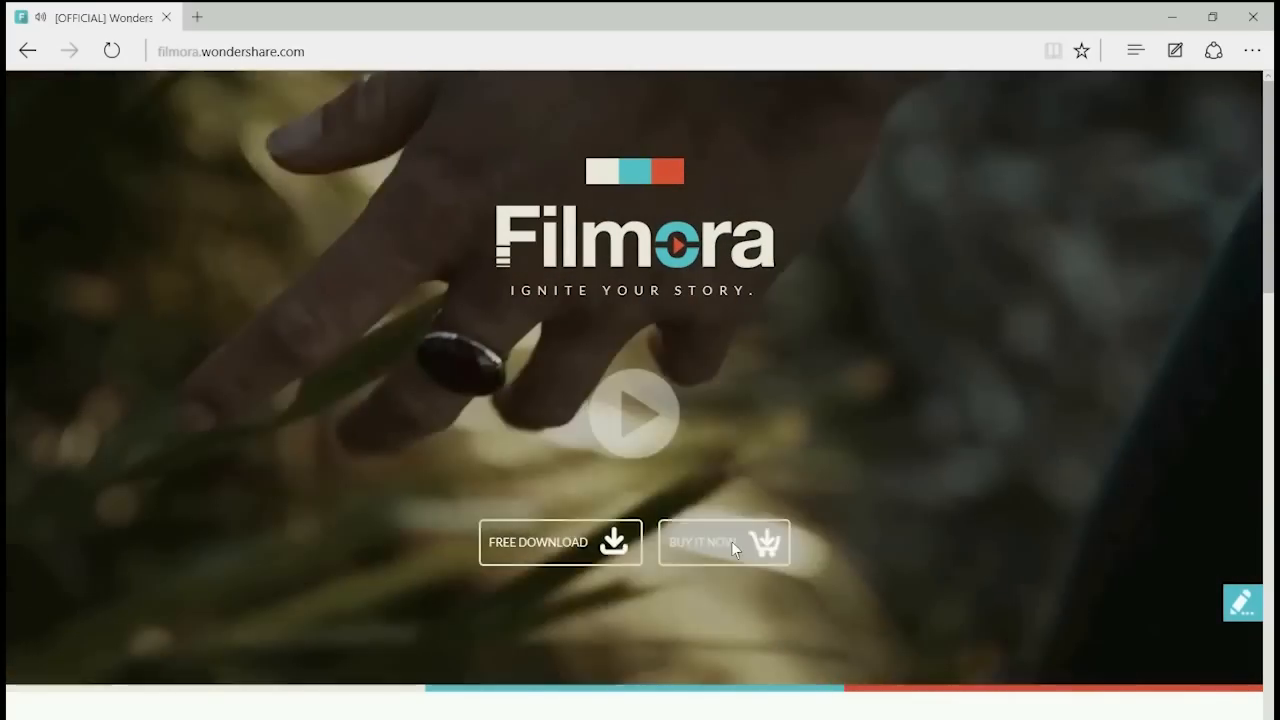